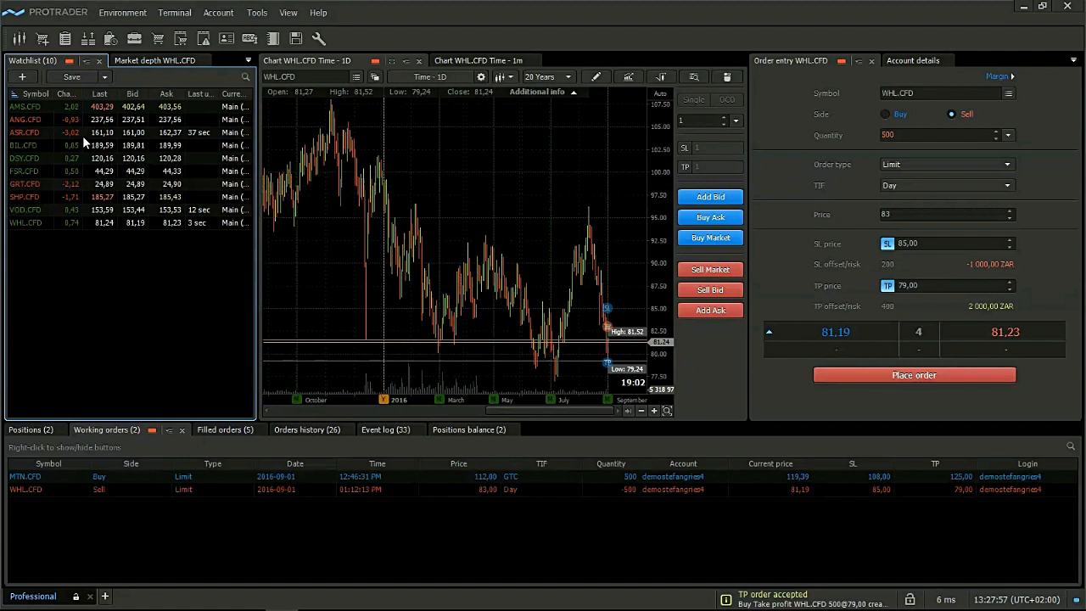
# Pick ANG.CFD, then DSY.CFD in the watchlist so the red-linked chart and order entry show DSY.CFD
pyautogui.click(87, 61)
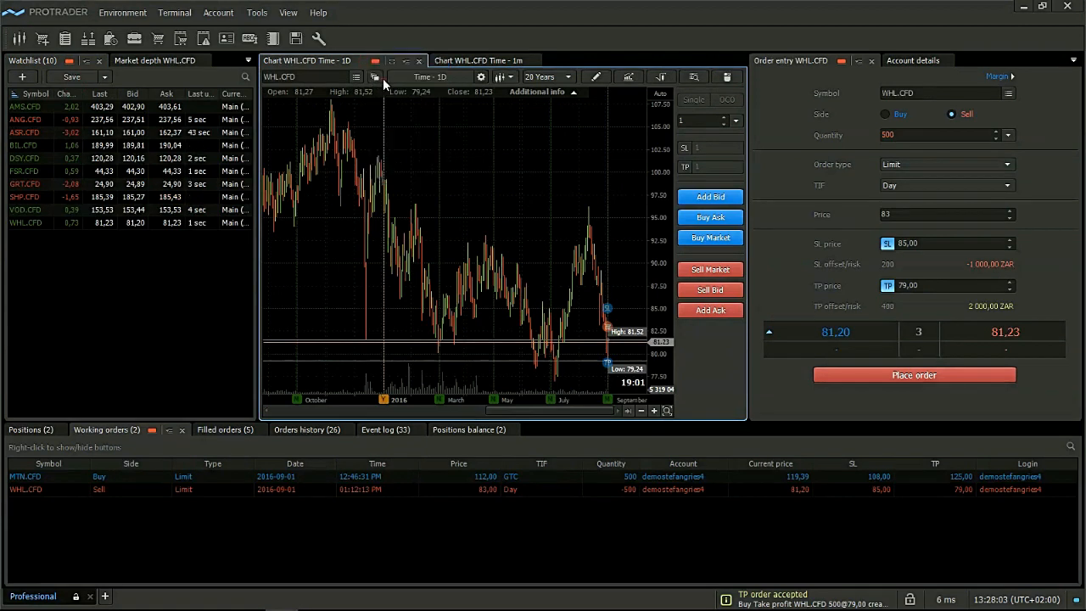
pyautogui.click(858, 60)
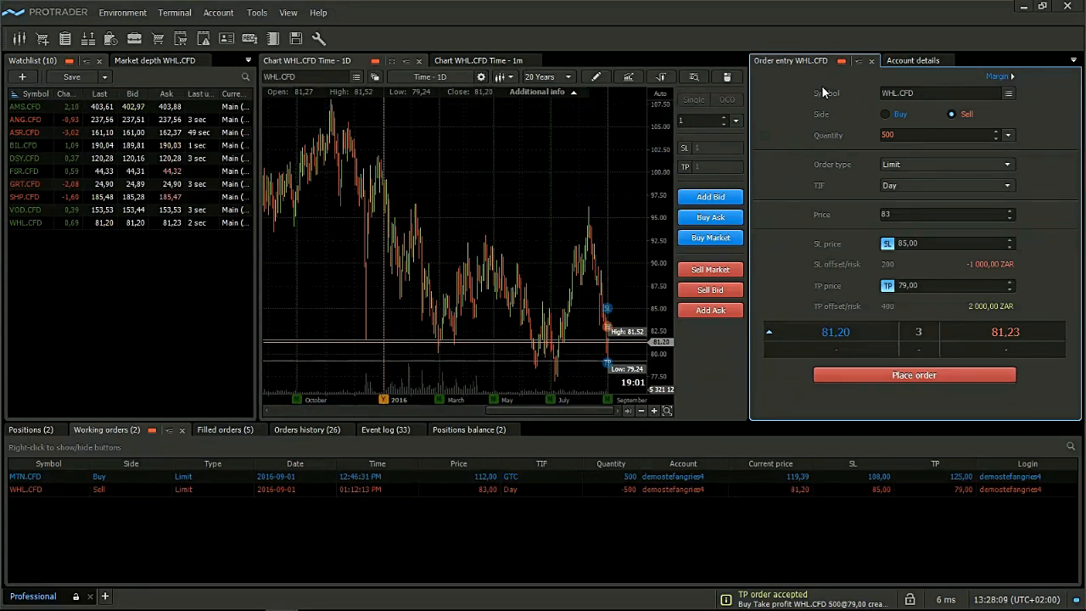
pyautogui.moveTo(433, 218)
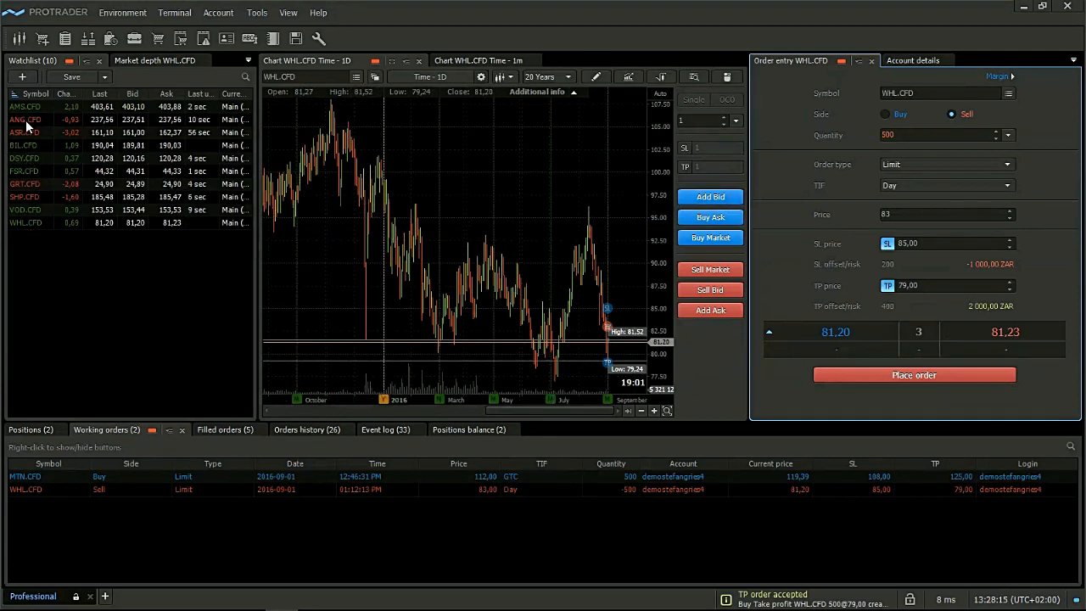
pyautogui.click(25, 119)
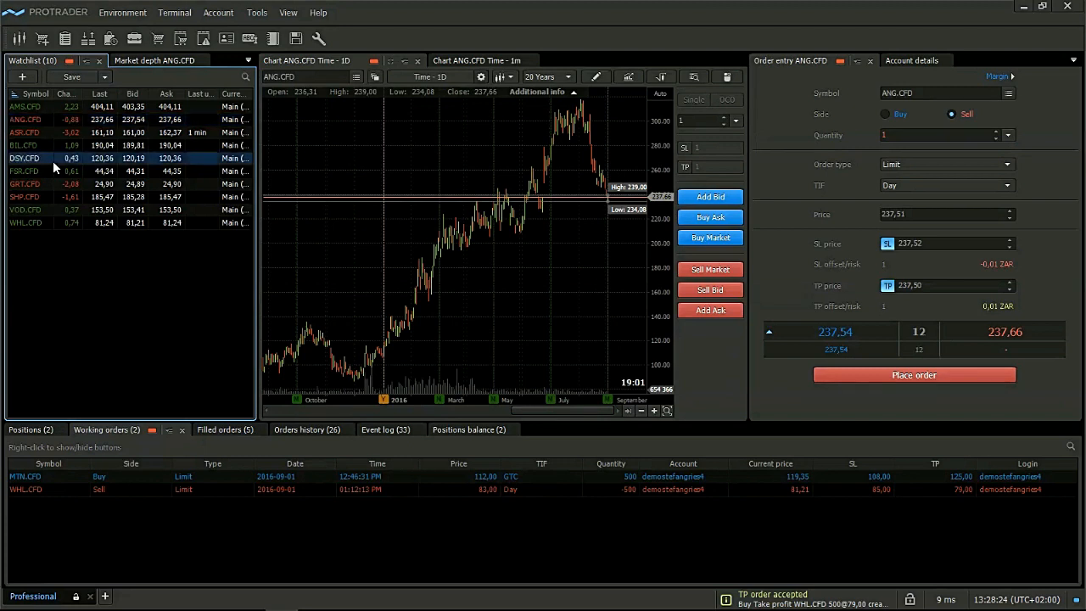
pyautogui.click(26, 159)
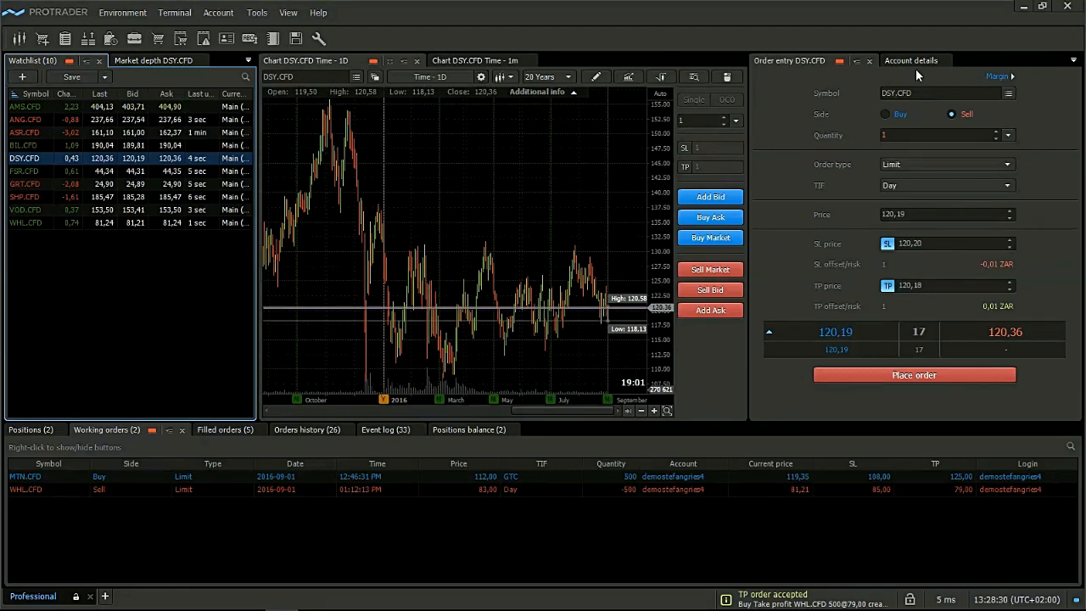
pyautogui.moveTo(858, 321)
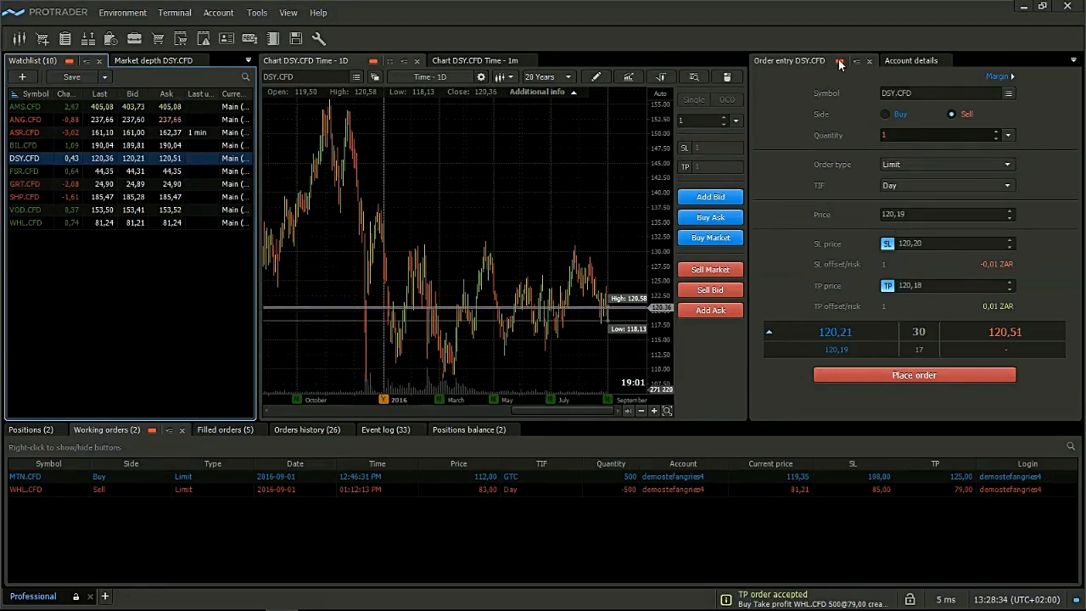
# Switch the order entry to the yellow link and pick GRT.CFD to confirm it stays on DSY.CFD
pyautogui.click(853, 61)
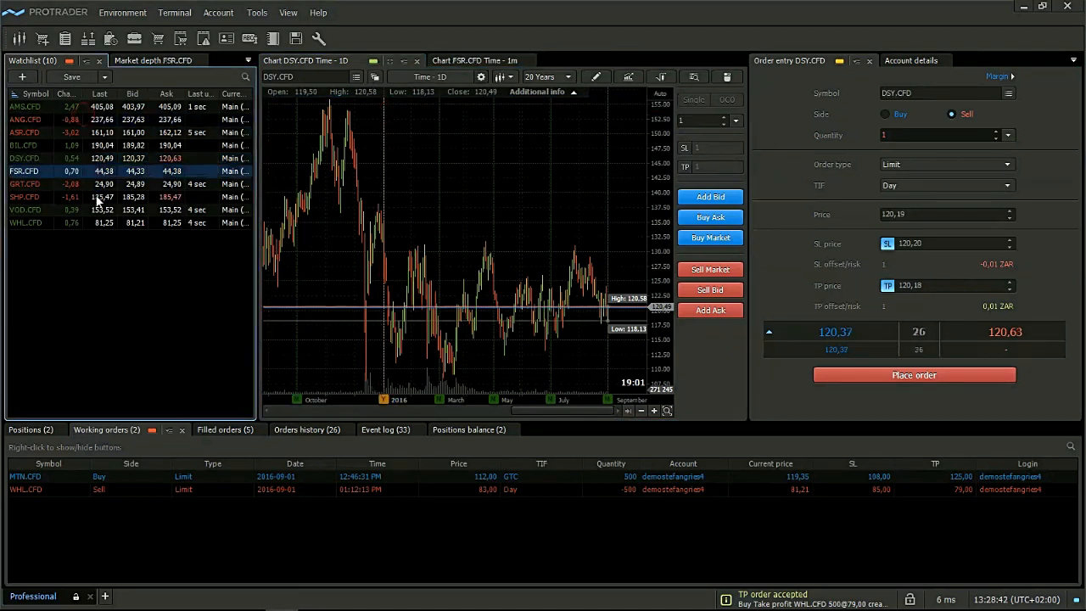
pyautogui.click(26, 184)
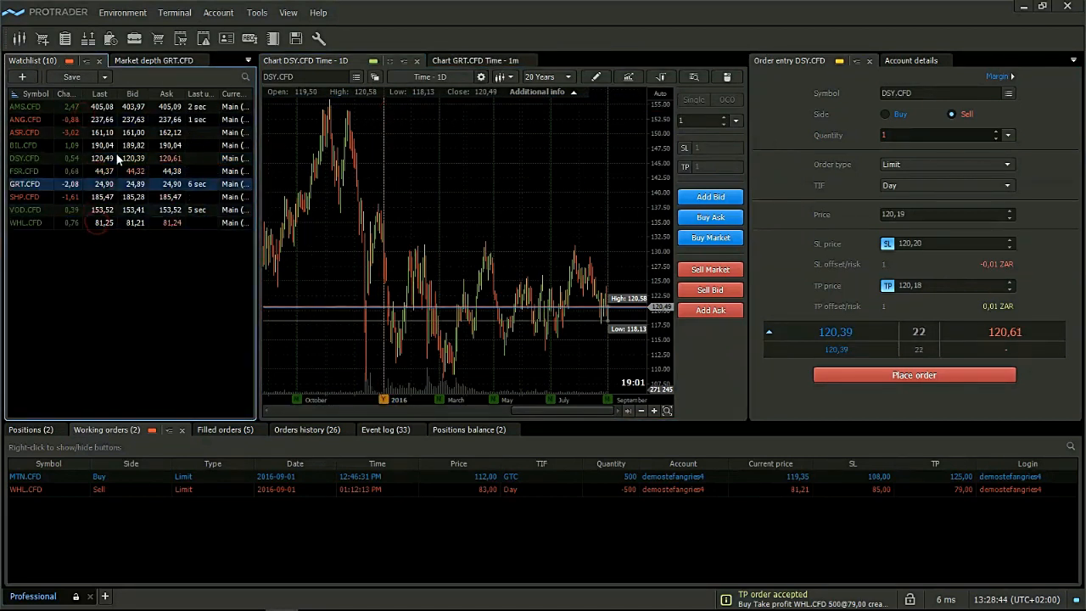